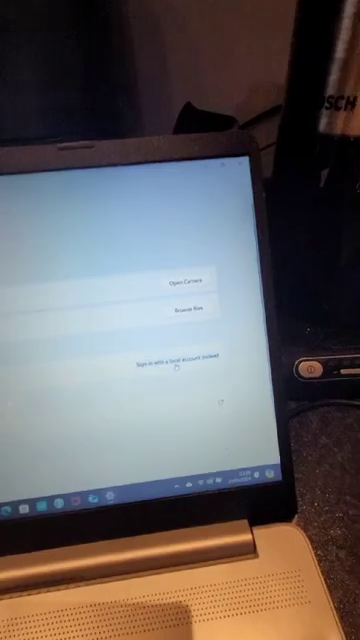
Choose 'Sign in with a local account instead' to bring up the recovery-key warning dialog
left_click(180, 360)
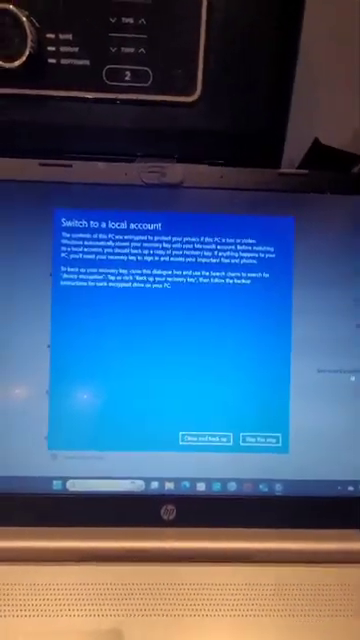